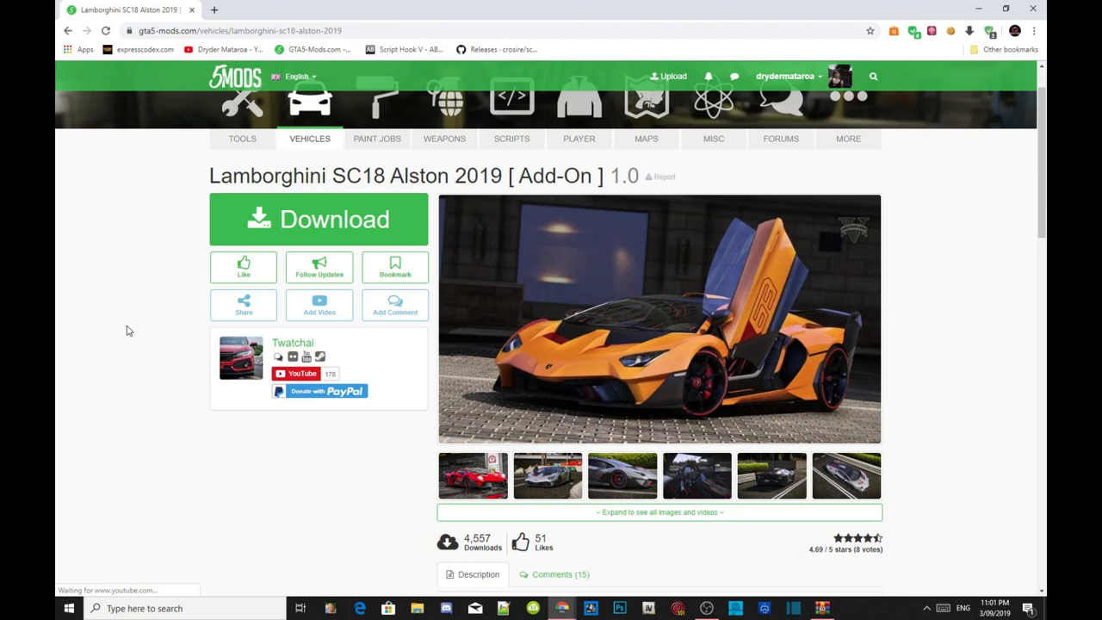
{"action": "mouse_move", "coordinate": [307, 227]}
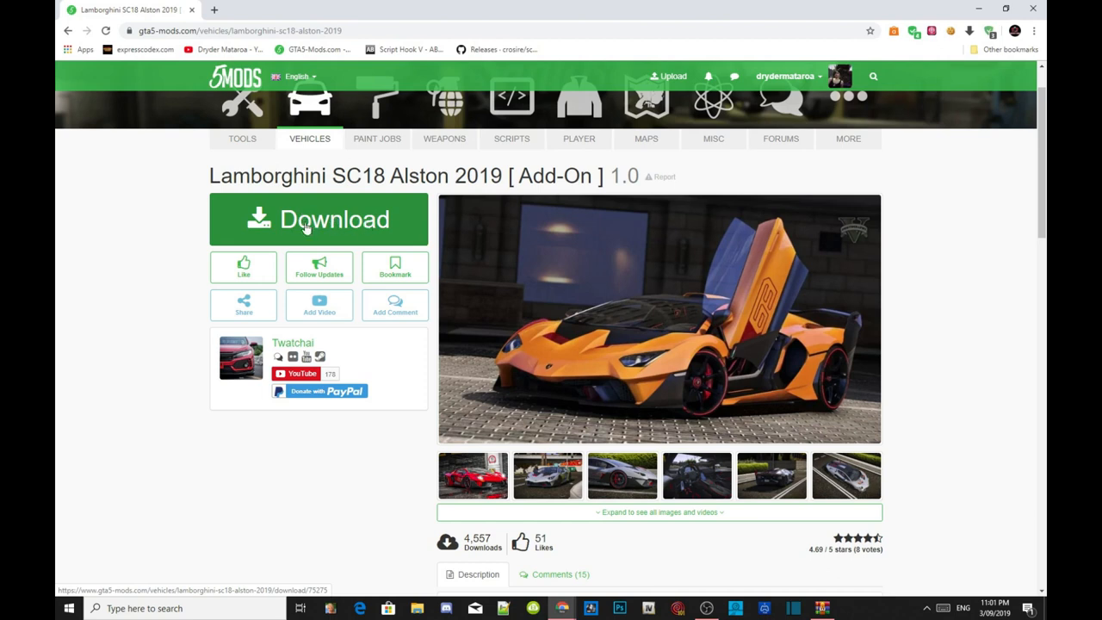
{"action": "mouse_move", "coordinate": [343, 234]}
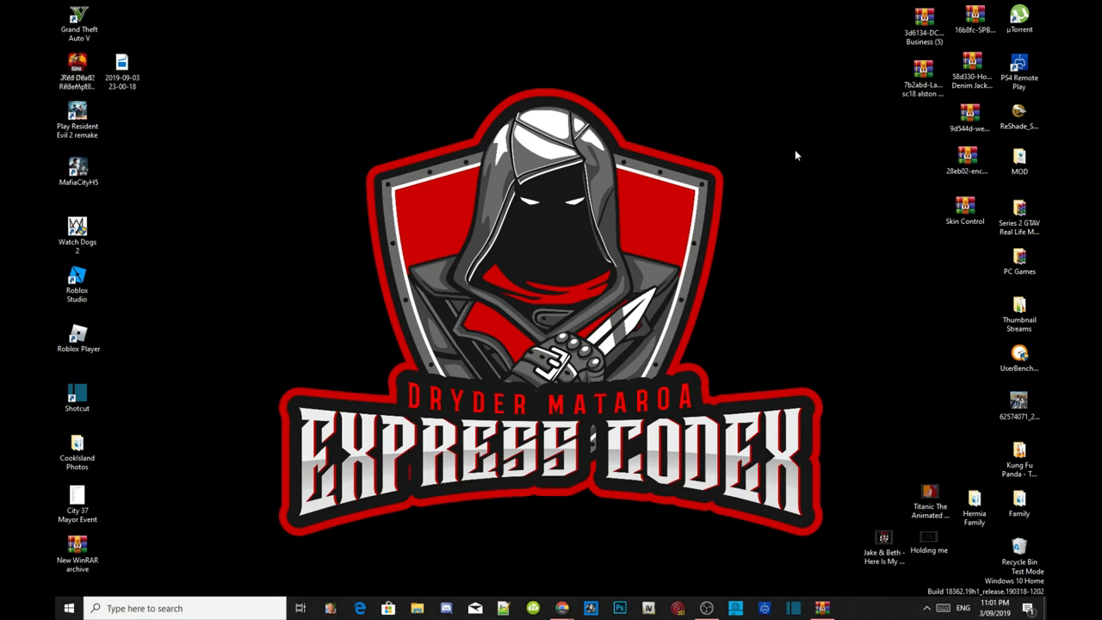
Open the Grand Theft Auto V install folder from the desktop shortcut's file location.
{"action": "left_click", "coordinate": [79, 21]}
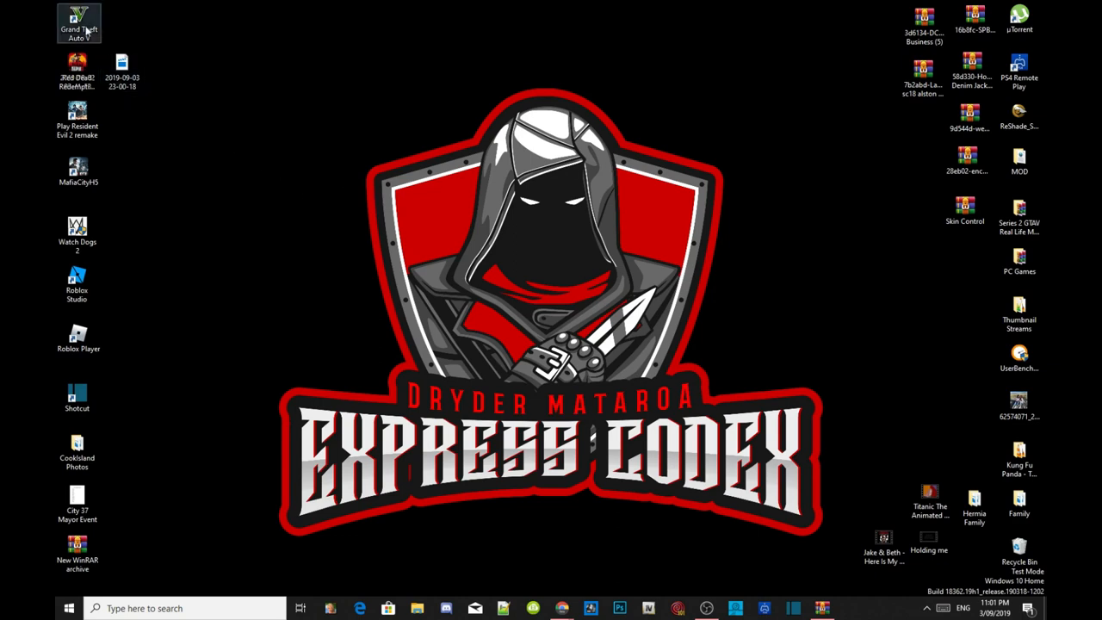
{"action": "right_click", "coordinate": [80, 21]}
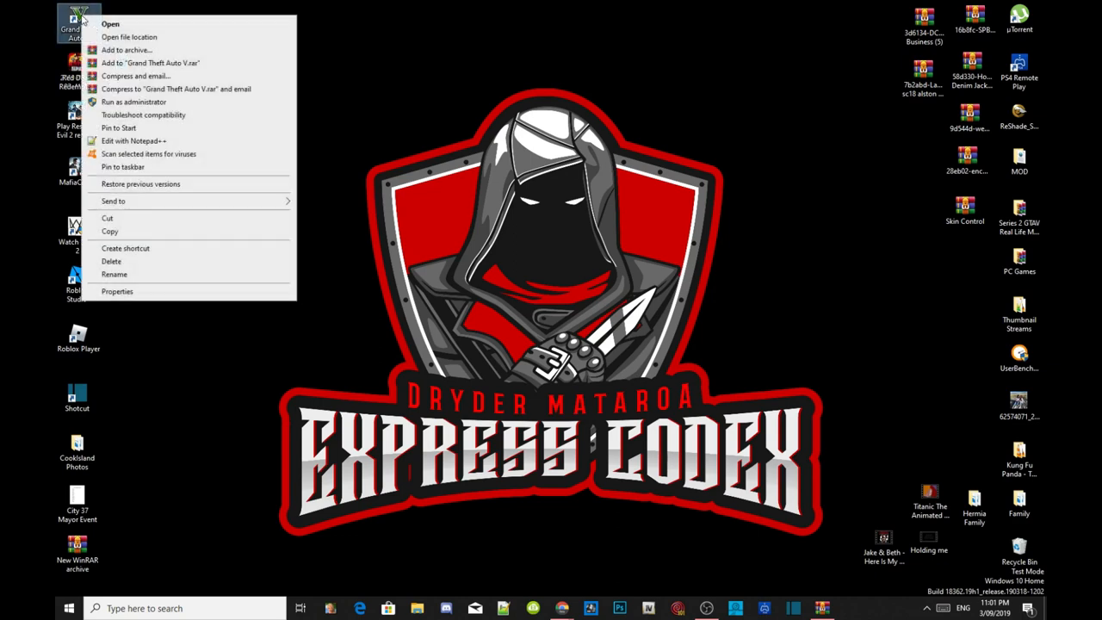
{"action": "left_click", "coordinate": [110, 24]}
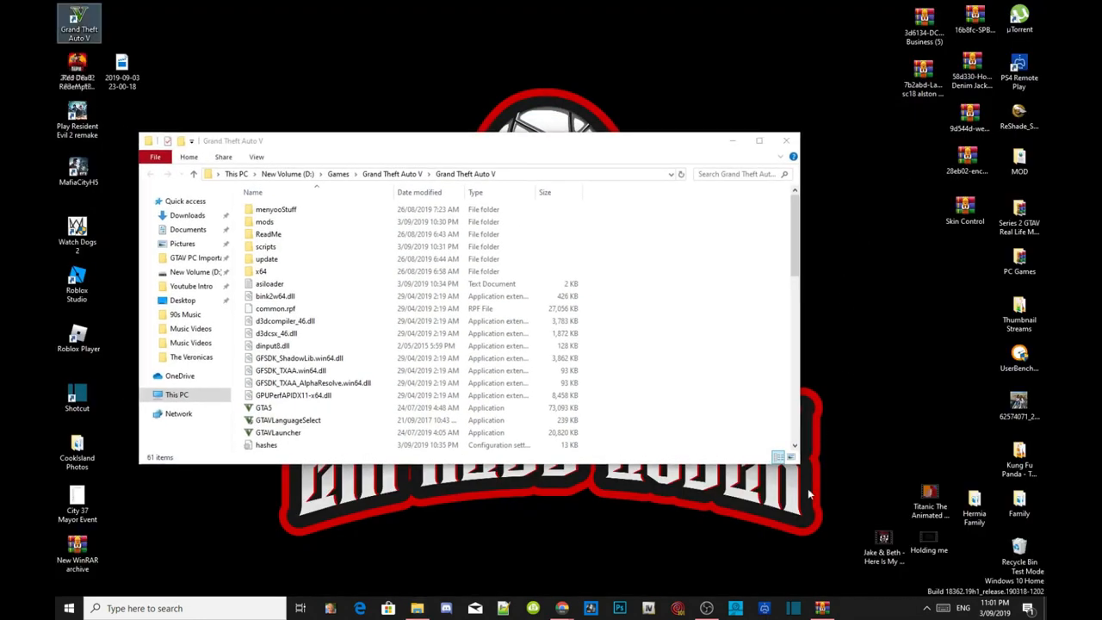
{"action": "mouse_move", "coordinate": [824, 530]}
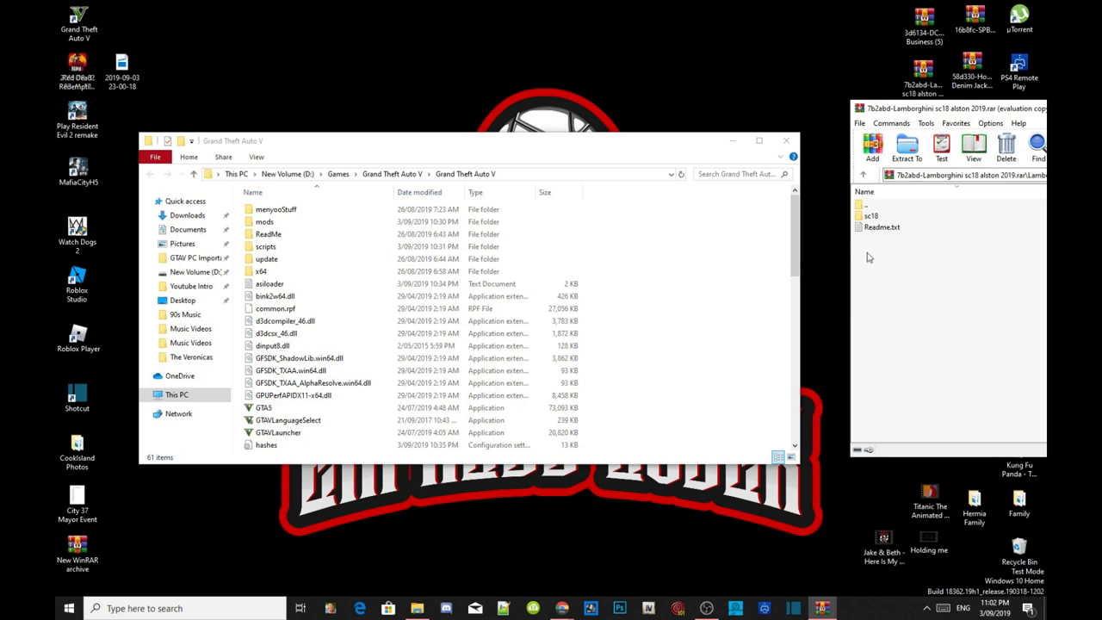
Navigate into mods\update\x64\dlcpacks and select the sc18 folder in the WinRAR archive.
{"action": "left_click", "coordinate": [267, 258]}
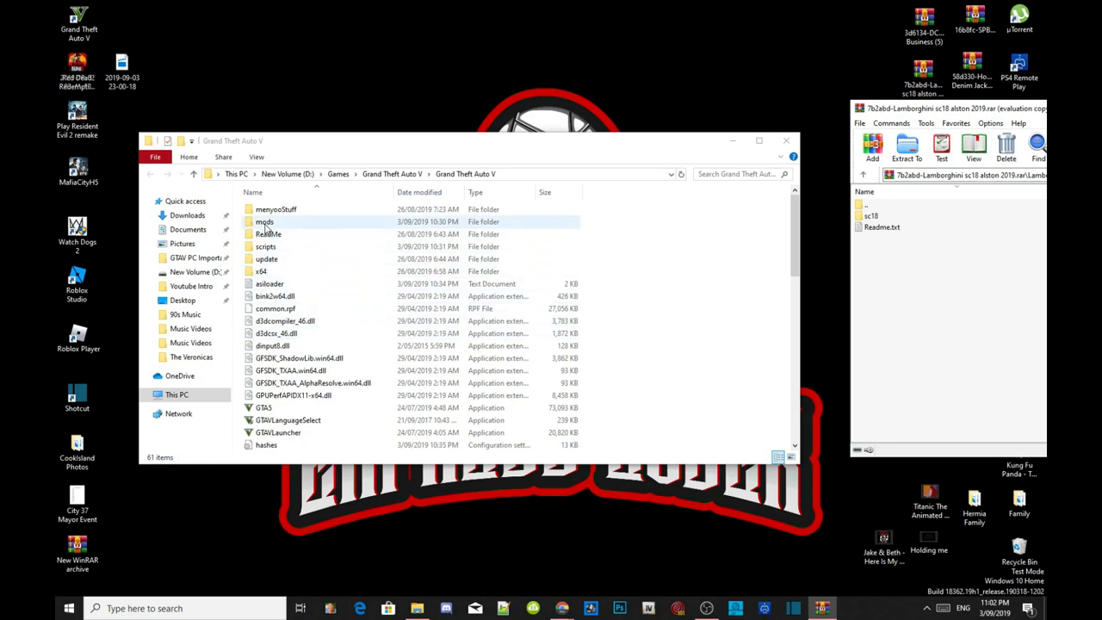
{"action": "double_click", "coordinate": [265, 220]}
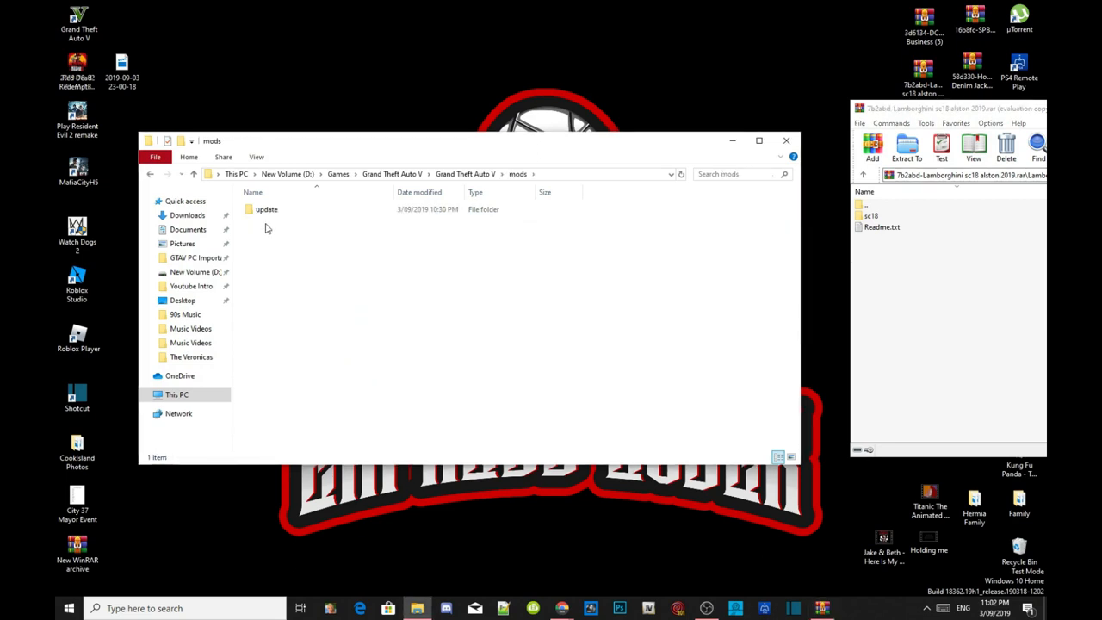
{"action": "double_click", "coordinate": [265, 210]}
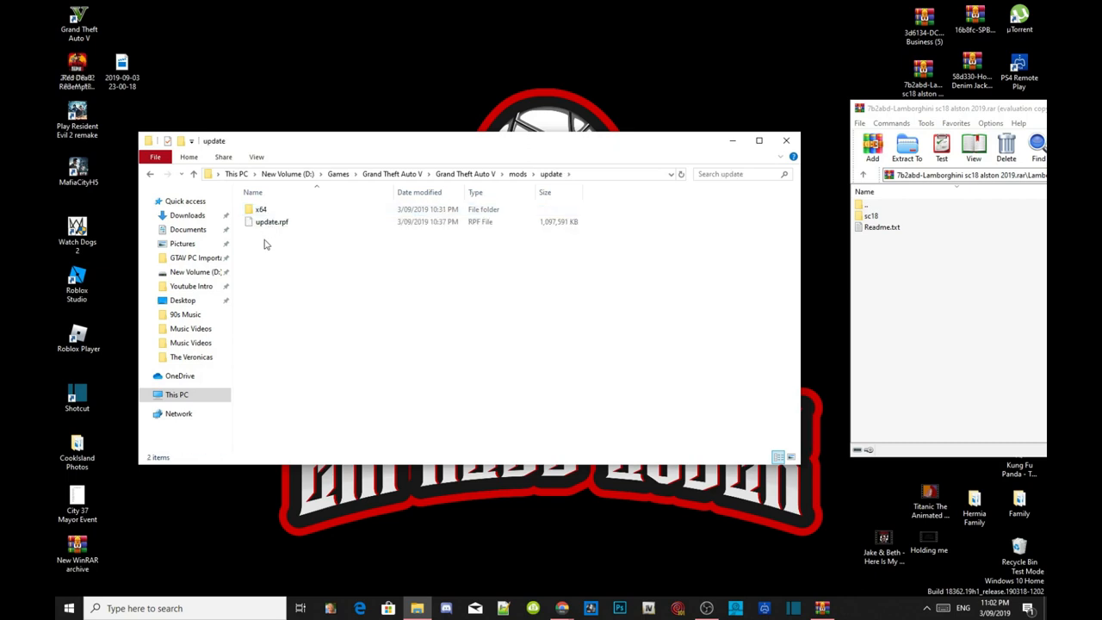
{"action": "double_click", "coordinate": [262, 210]}
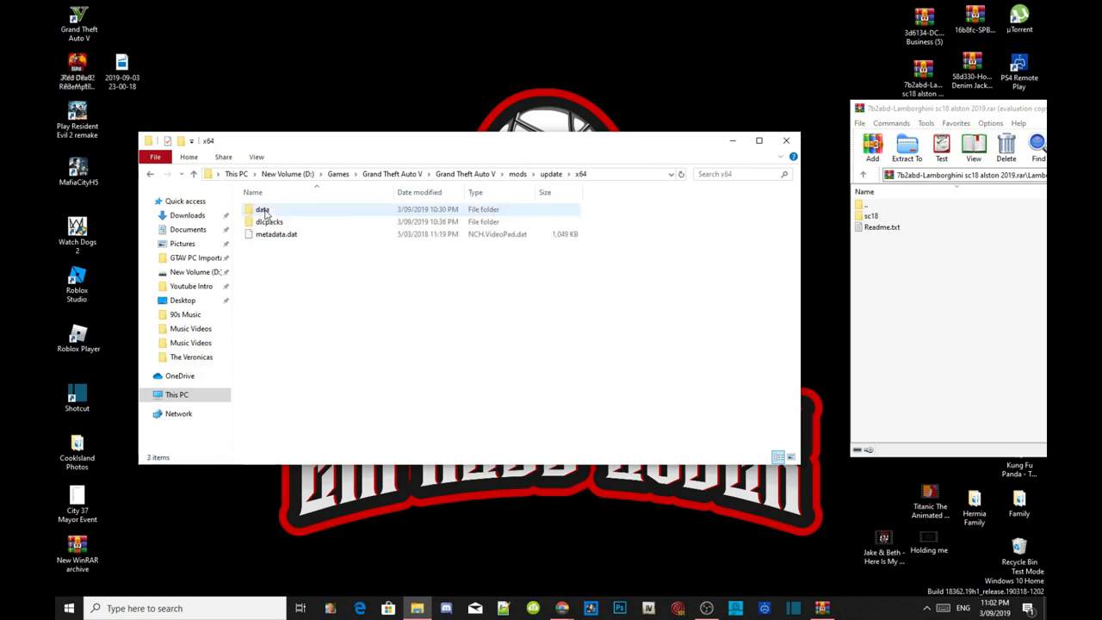
{"action": "double_click", "coordinate": [269, 220]}
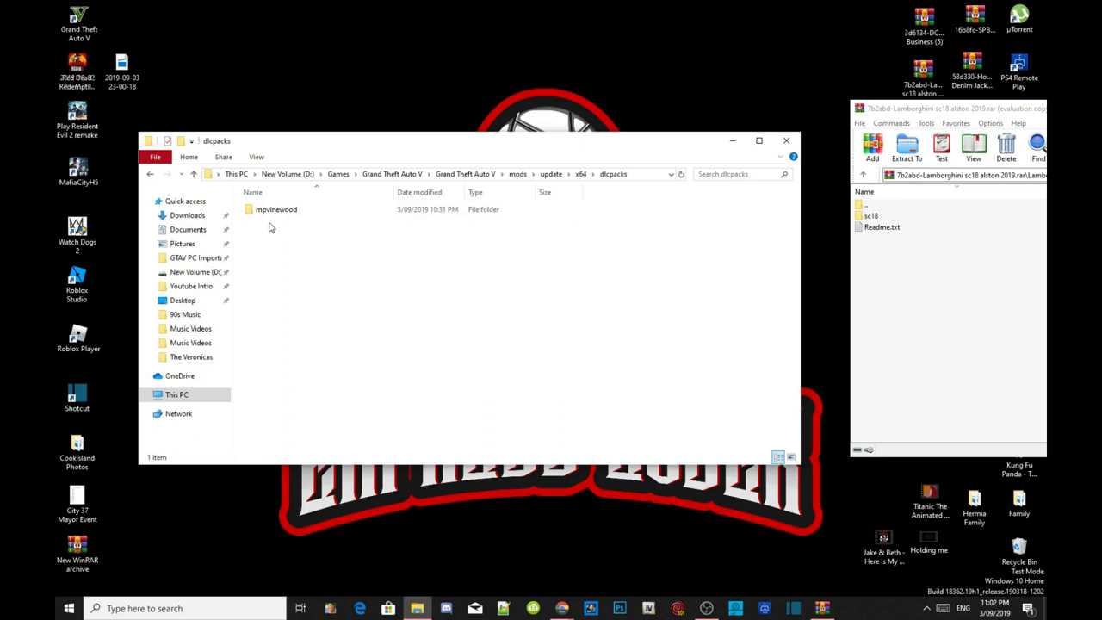
{"action": "mouse_move", "coordinate": [902, 334]}
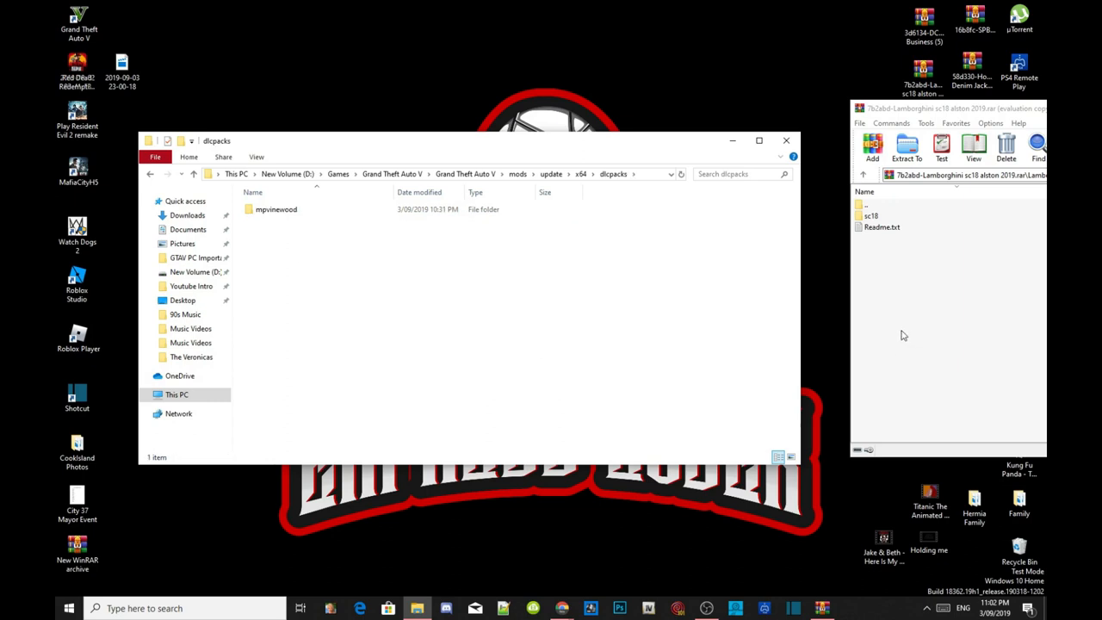
{"action": "left_click", "coordinate": [871, 215]}
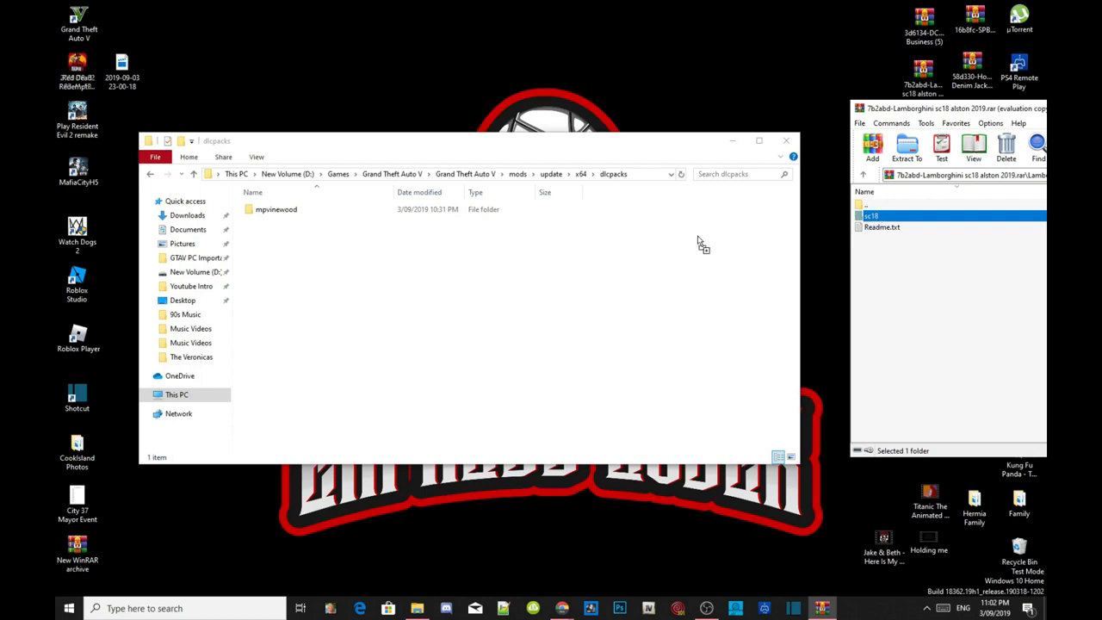
{"action": "mouse_move", "coordinate": [344, 301]}
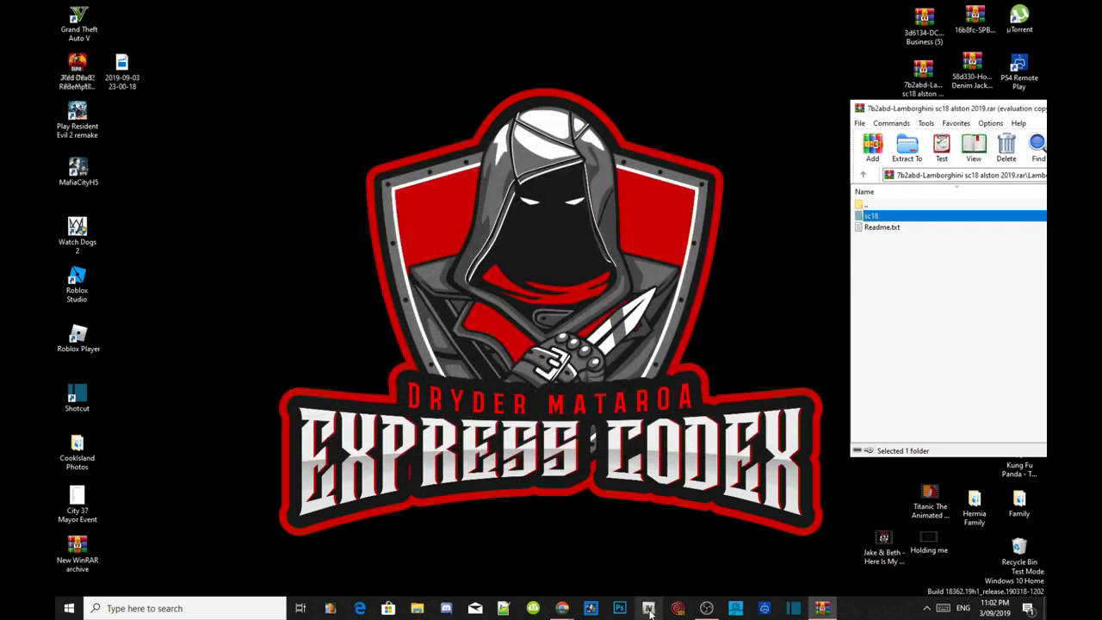
{"action": "mouse_move", "coordinate": [648, 608]}
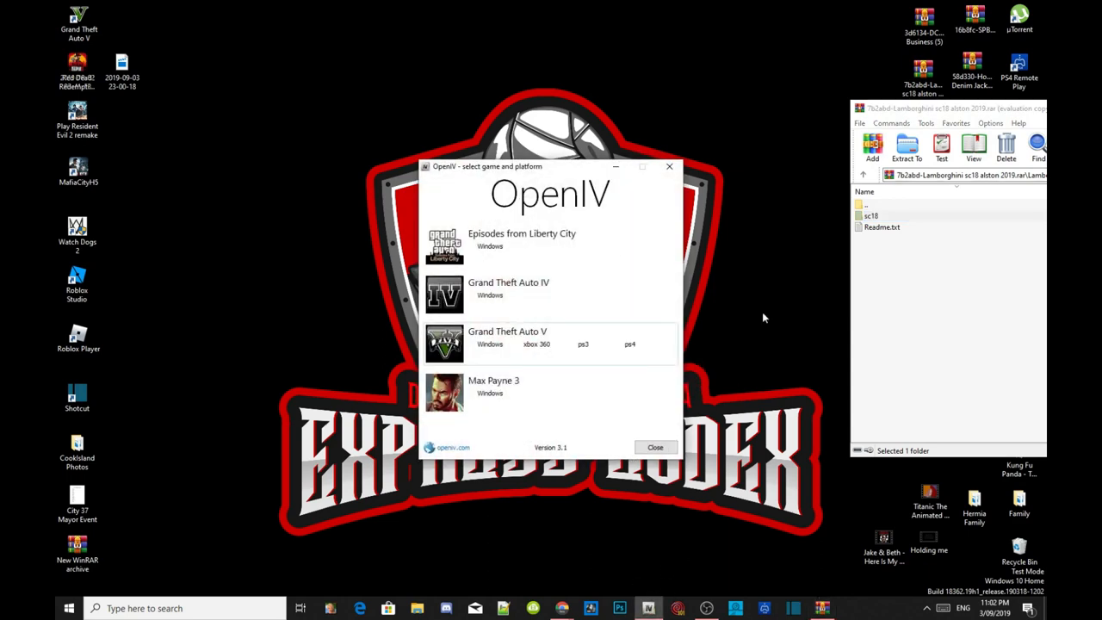
{"action": "mouse_move", "coordinate": [600, 472]}
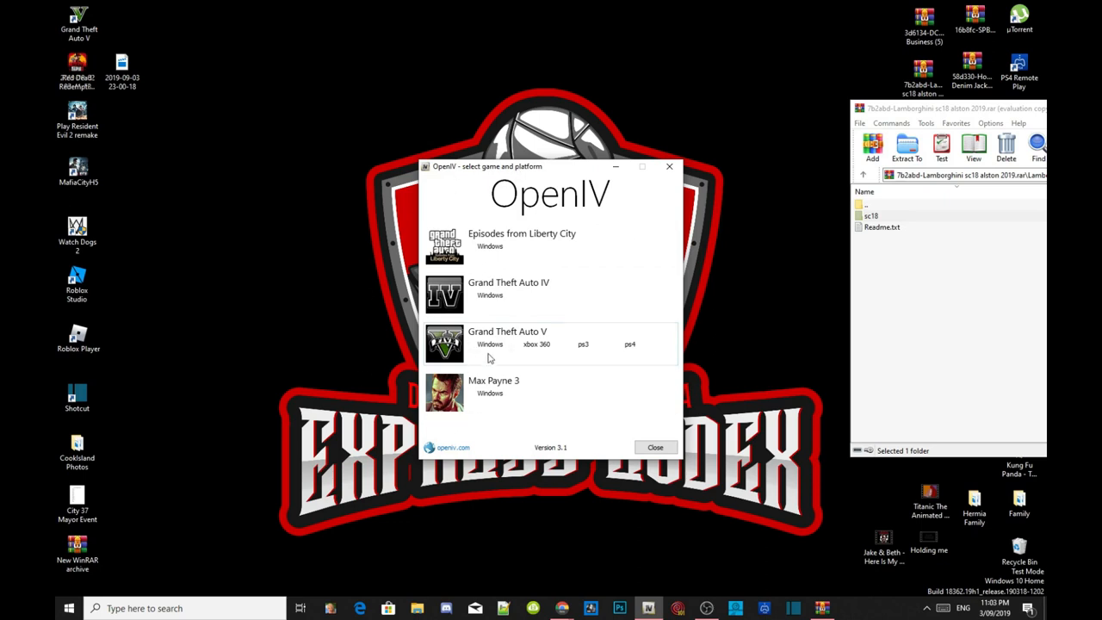
Load Grand Theft Auto V for Windows in OpenIV's game and platform picker.
{"action": "left_click", "coordinate": [489, 344]}
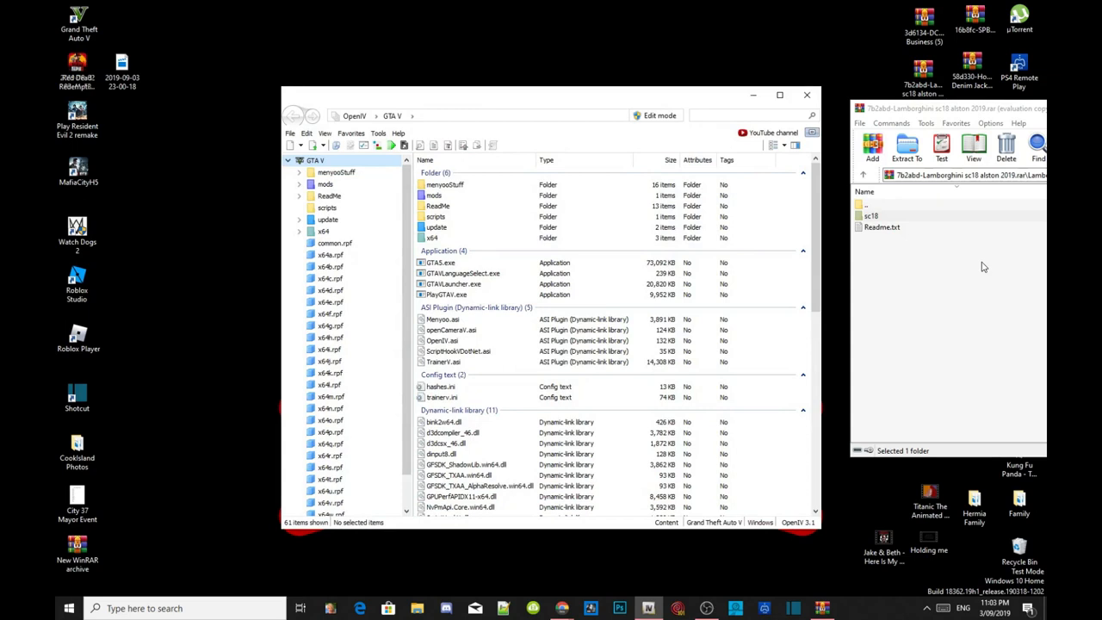
{"action": "mouse_move", "coordinate": [670, 138]}
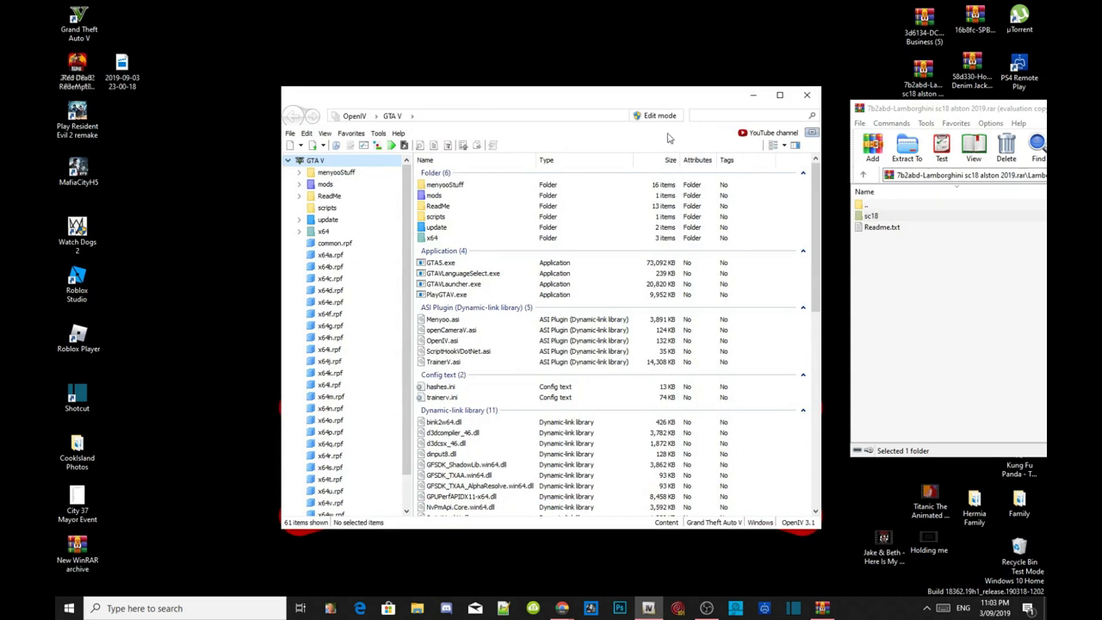
{"action": "mouse_move", "coordinate": [658, 115]}
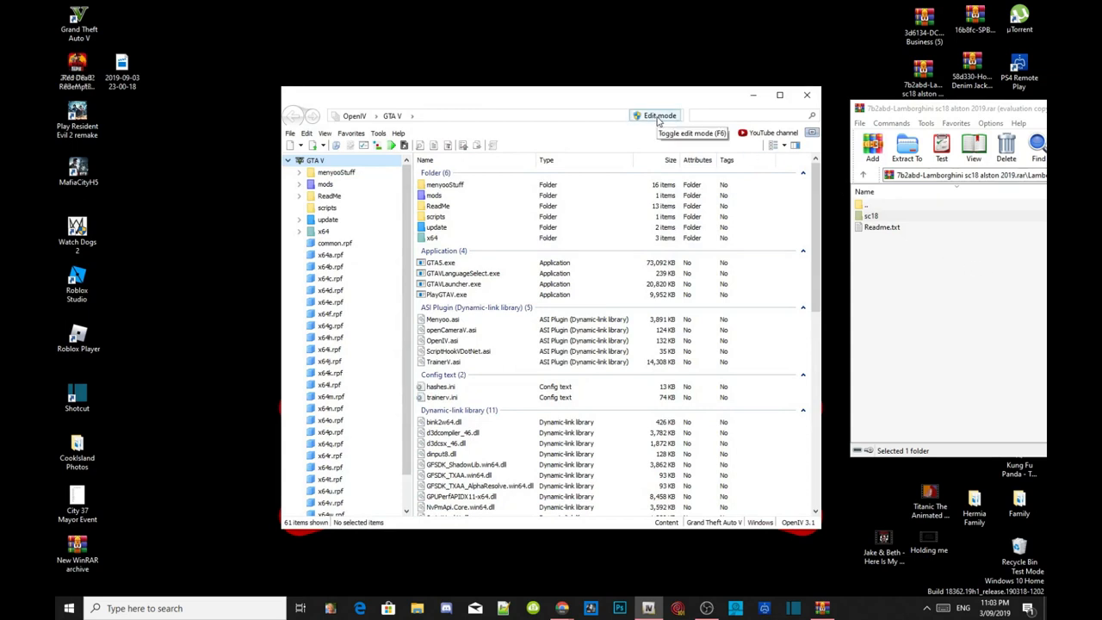
Enable edit mode and navigate into mods\update\update.rpf\common\data.
{"action": "left_click", "coordinate": [658, 116]}
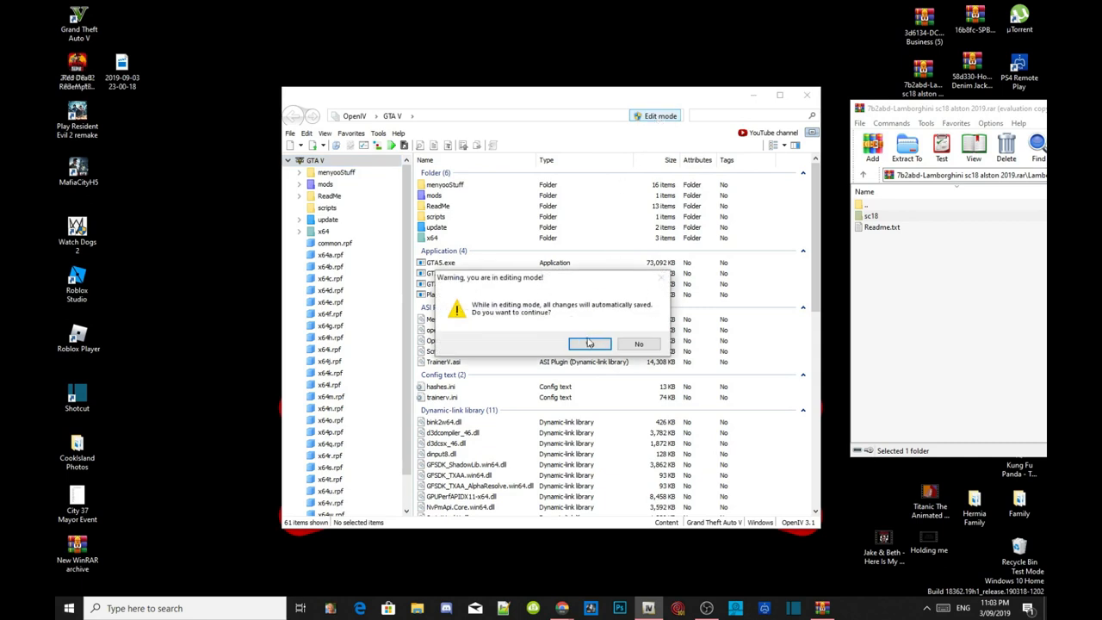
{"action": "left_click", "coordinate": [589, 344]}
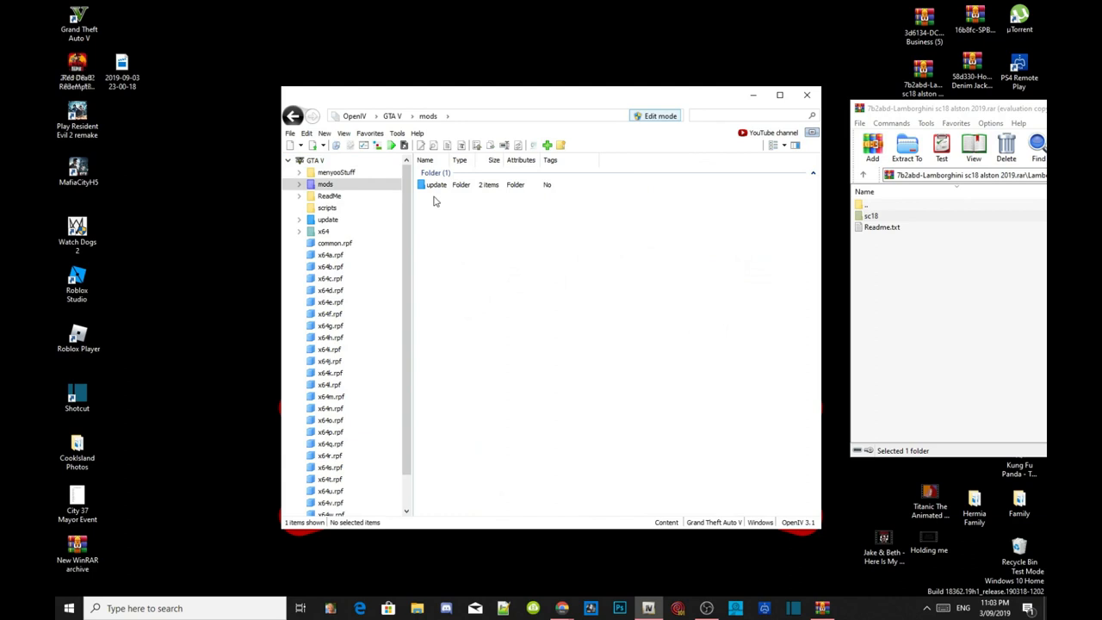
{"action": "left_click", "coordinate": [438, 184]}
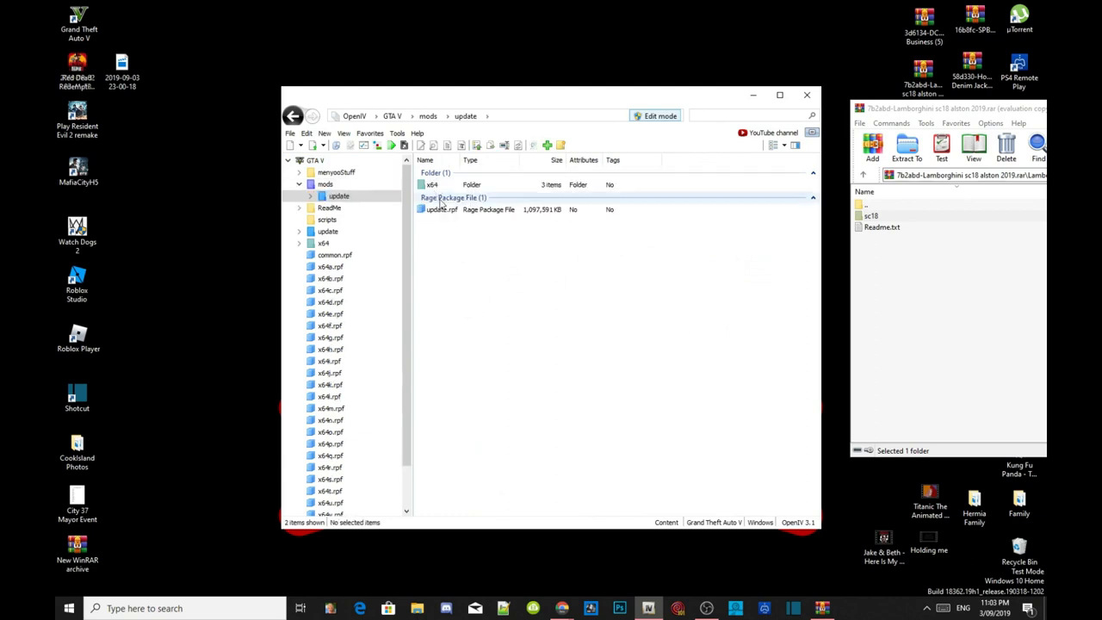
{"action": "left_click", "coordinate": [441, 210]}
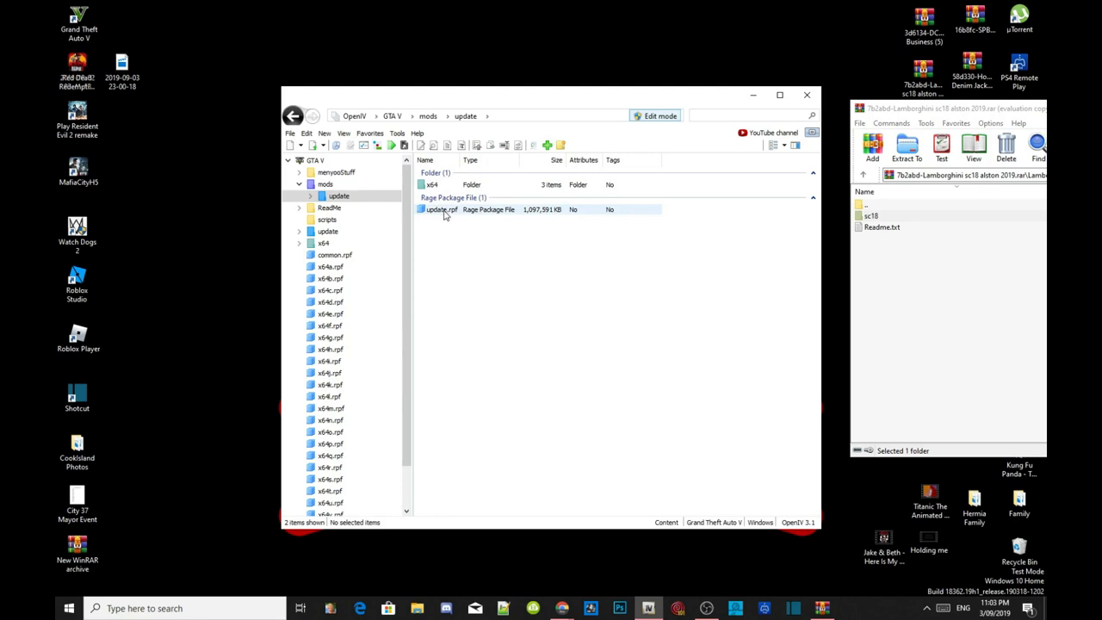
{"action": "double_click", "coordinate": [441, 210]}
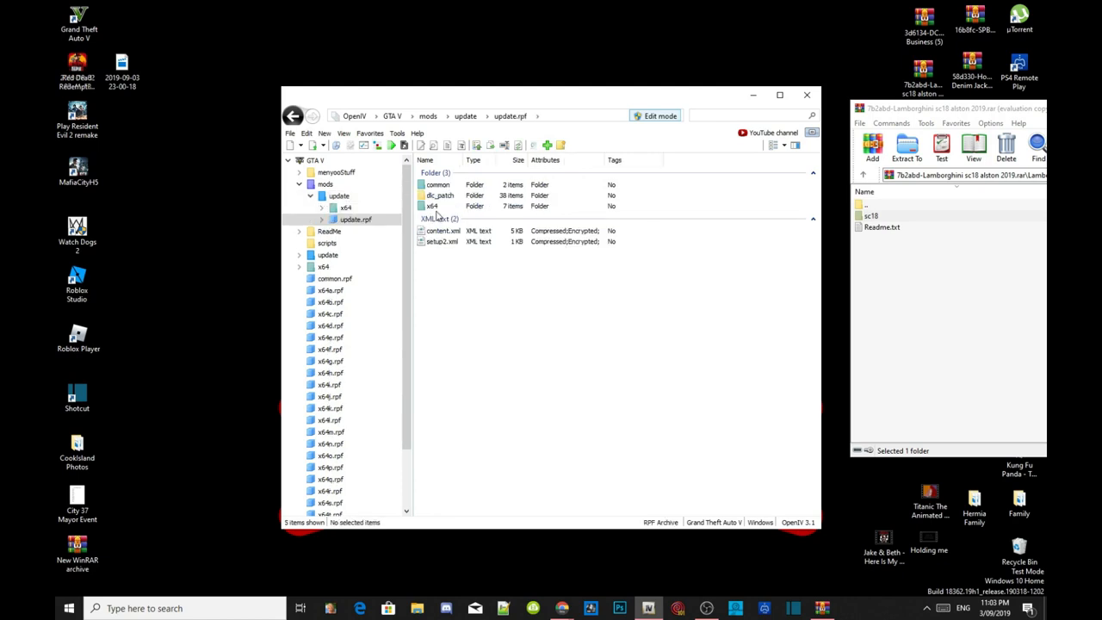
{"action": "double_click", "coordinate": [437, 184]}
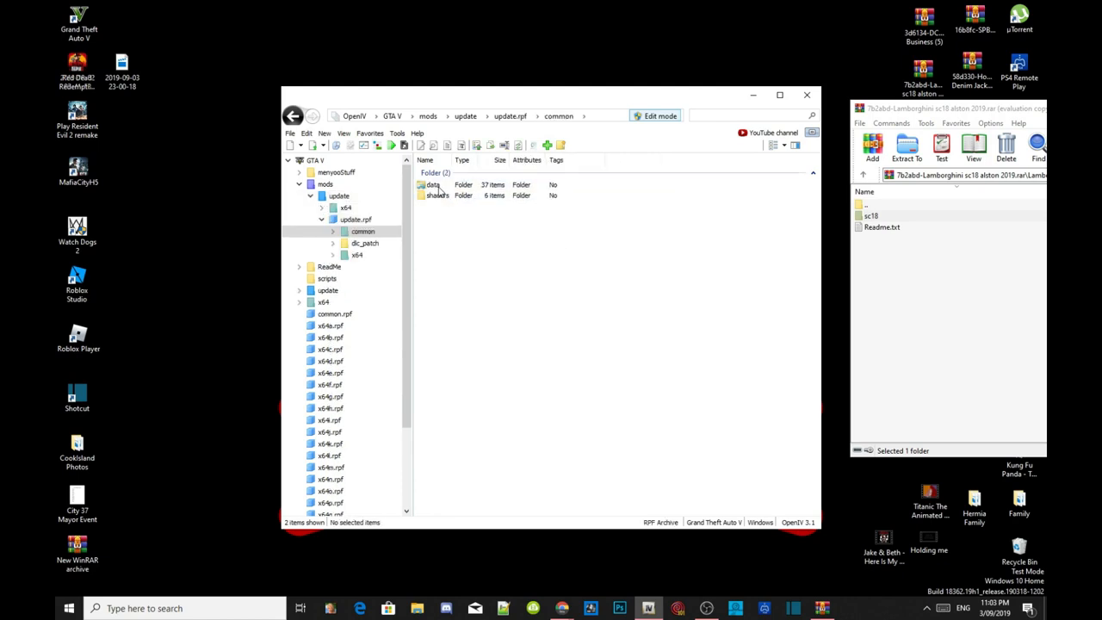
{"action": "double_click", "coordinate": [433, 184]}
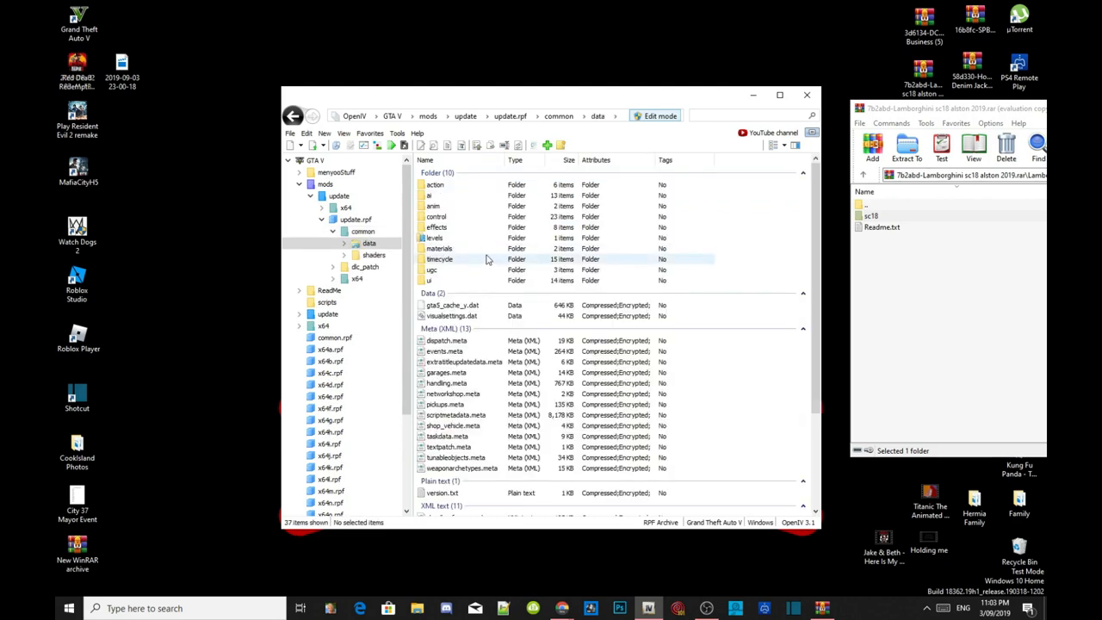
Open dlclist.xml in OpenIV's text editor via its Edit action.
{"action": "scroll", "scroll_direction": "down", "scroll_amount": 3}
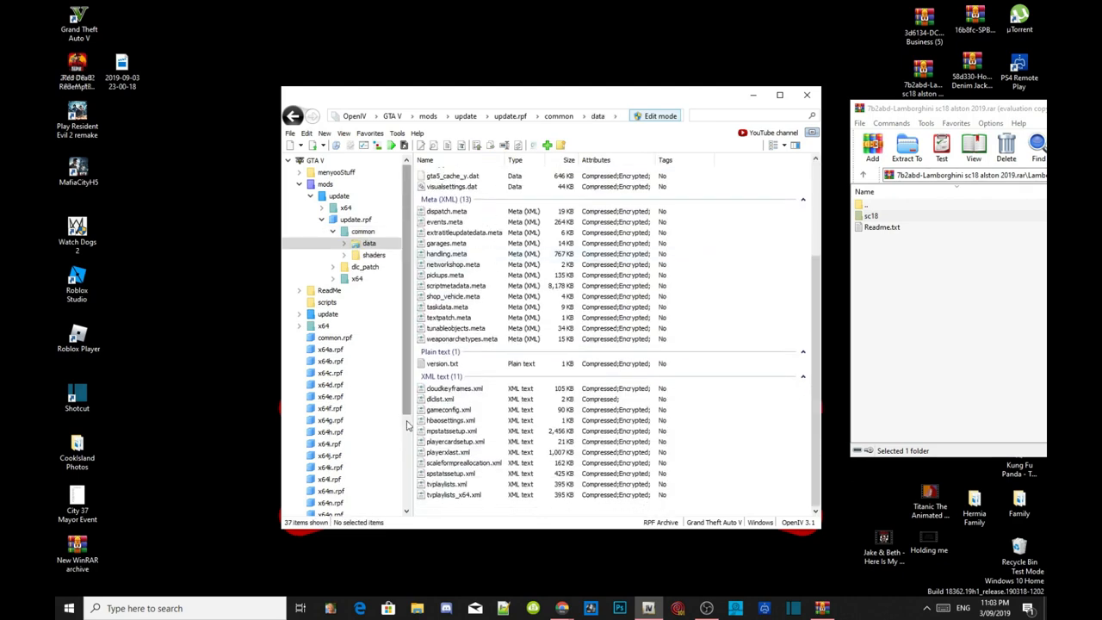
{"action": "left_click", "coordinate": [441, 399]}
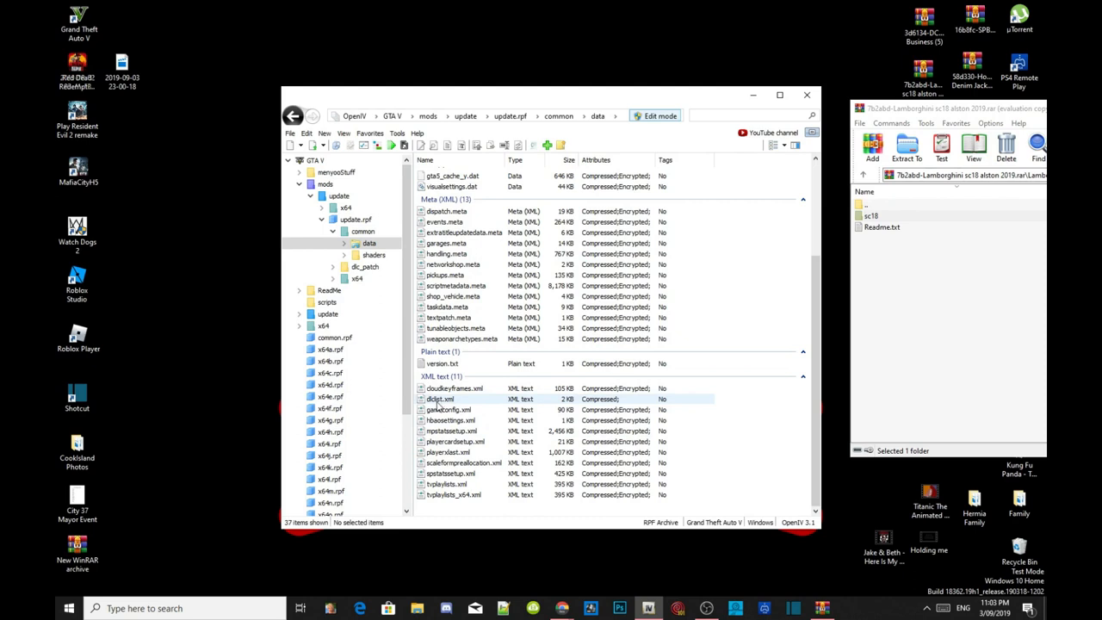
{"action": "right_click", "coordinate": [440, 399]}
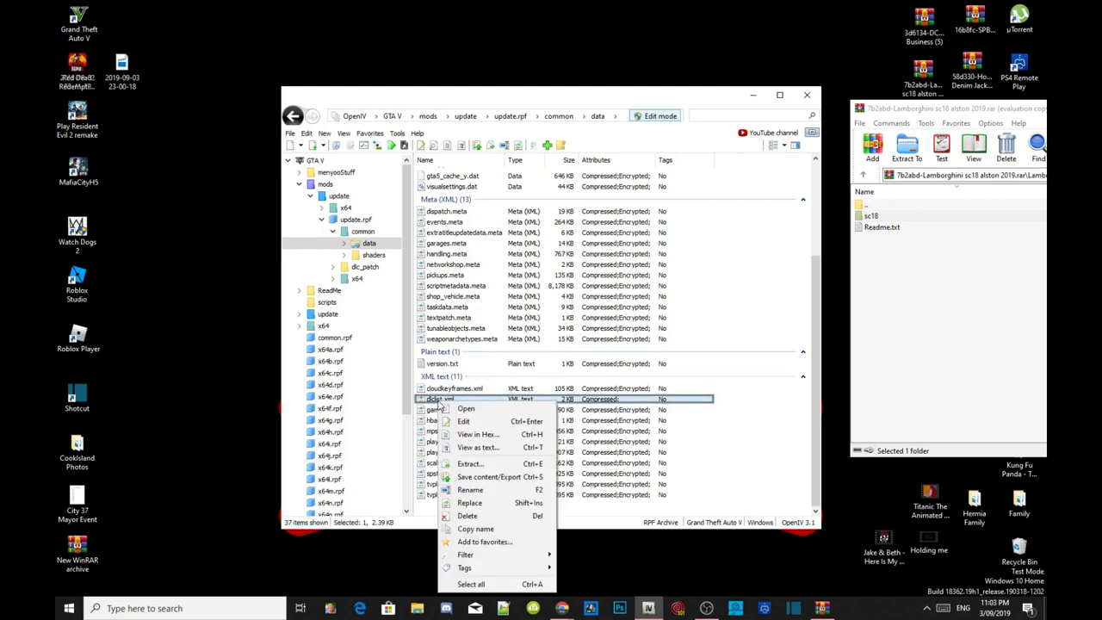
{"action": "mouse_move", "coordinate": [472, 421]}
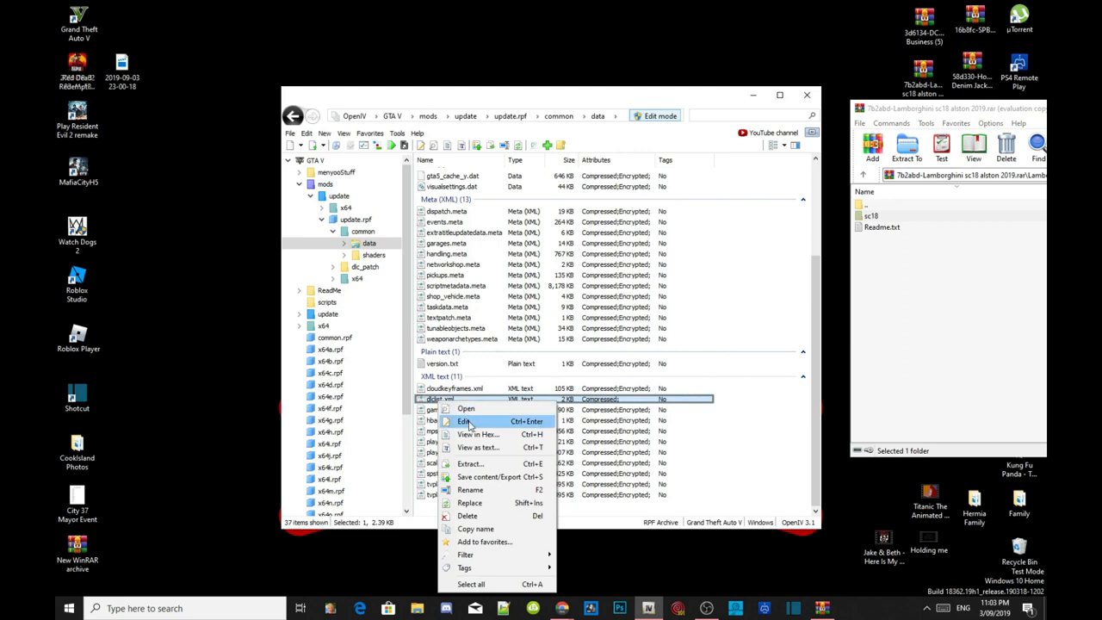
{"action": "left_click", "coordinate": [465, 421]}
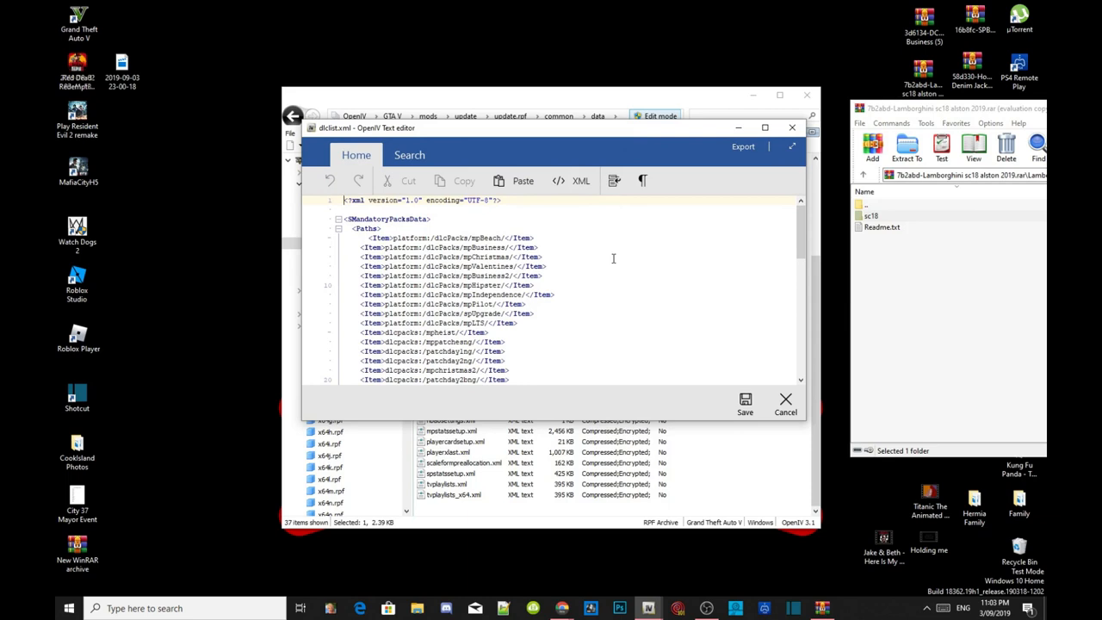
Consult the mod's Readme, add <Item>dlcpacks:\sc18\</Item> at the list end and save dlclist.xml.
{"action": "scroll", "scroll_direction": "down", "scroll_amount": 3}
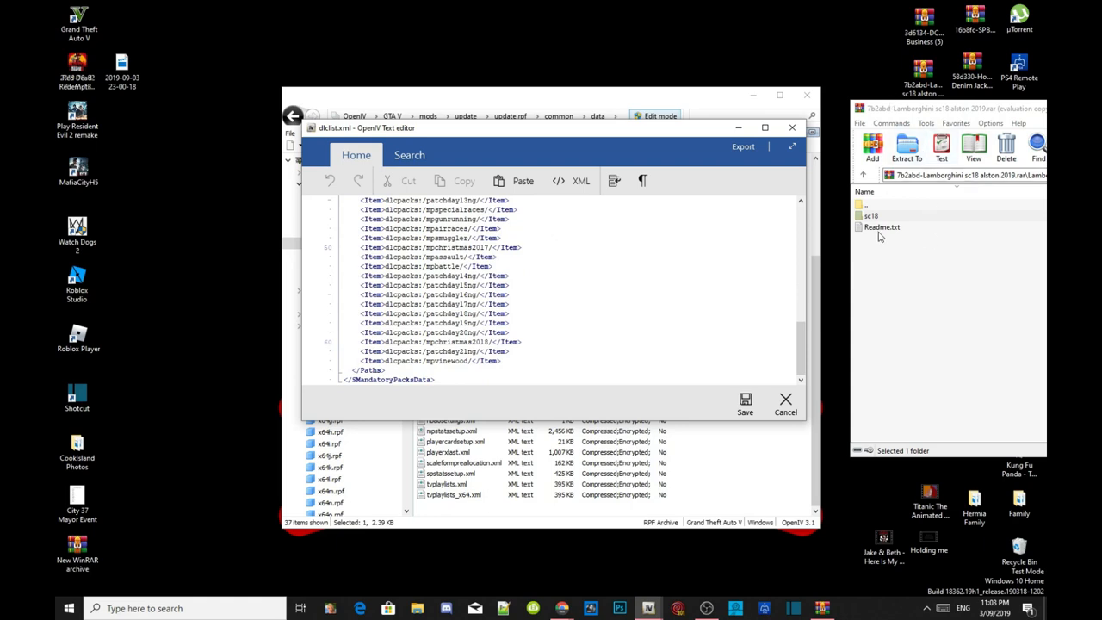
{"action": "left_click", "coordinate": [882, 227]}
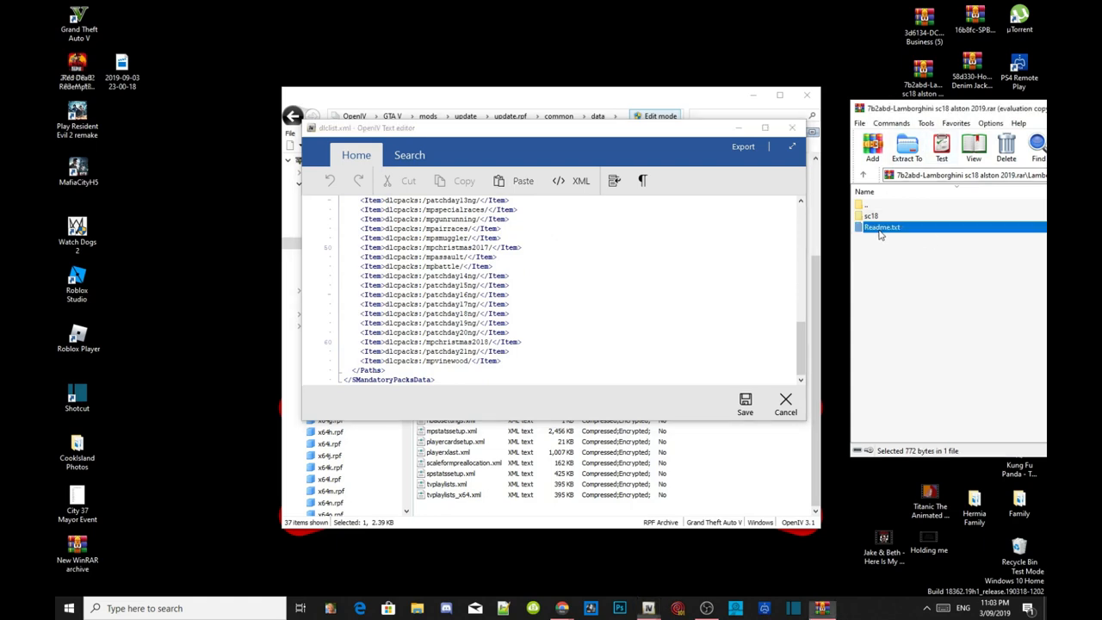
{"action": "double_click", "coordinate": [882, 227]}
{"action": "type", "text": "<Item>dlcpacks:\\sc18\\</Item>"}
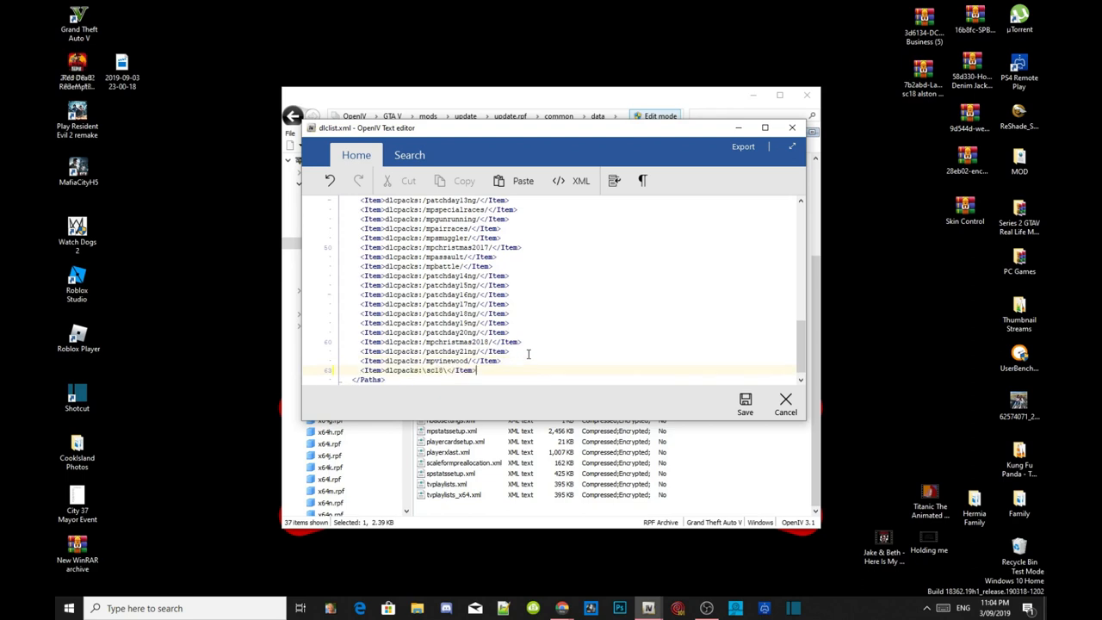
{"action": "left_click", "coordinate": [744, 404]}
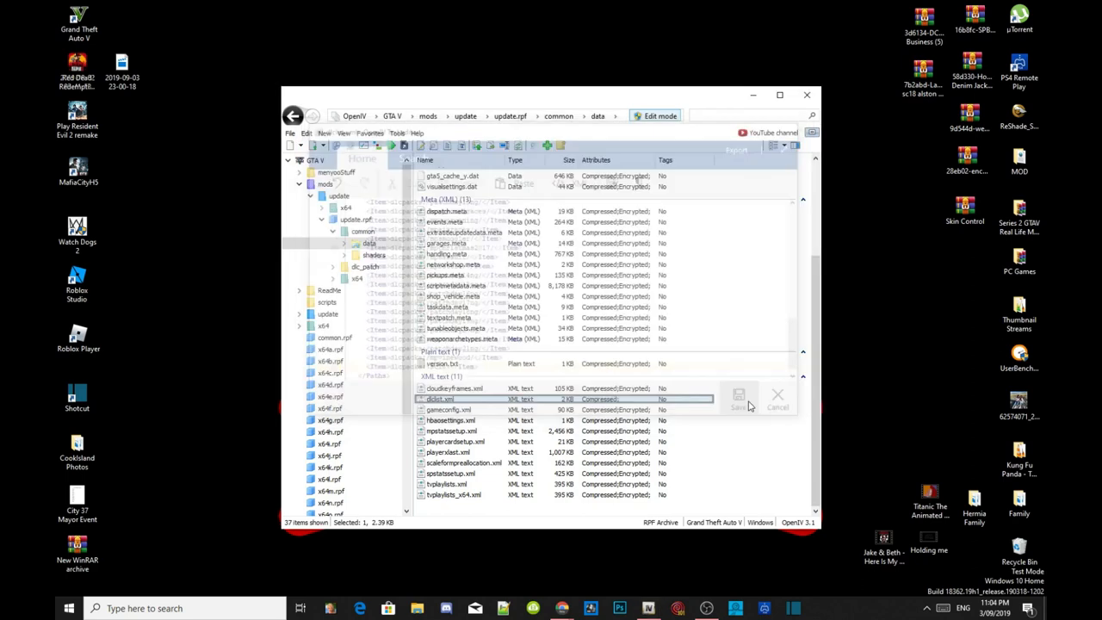
Reopen dlclist.xml to verify the sc18 line at the bottom, then exit OpenIV.
{"action": "left_click", "coordinate": [737, 399]}
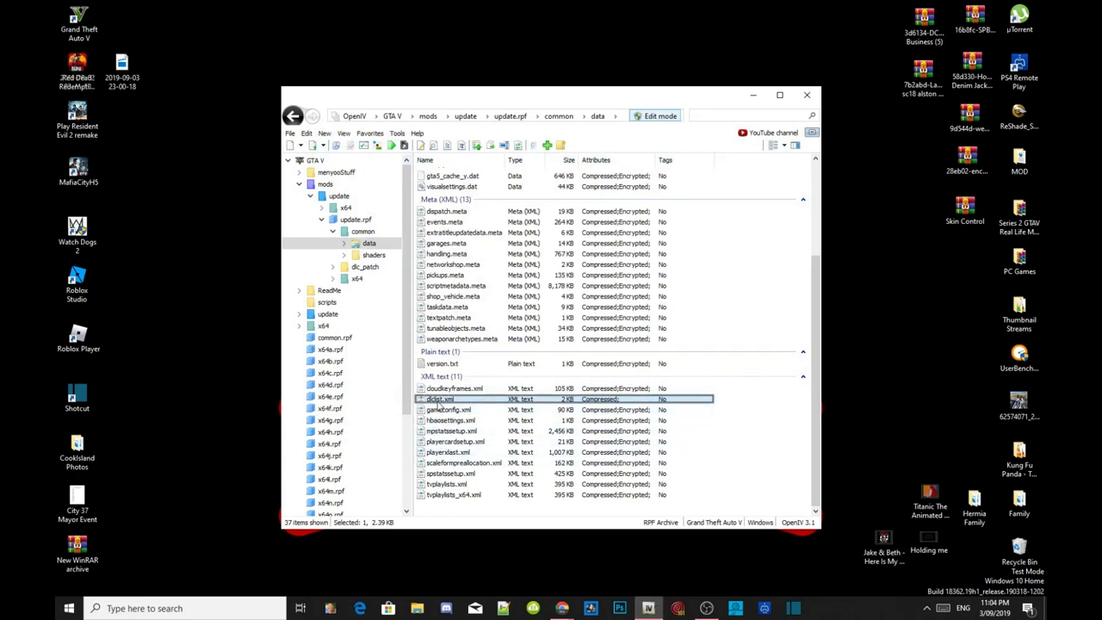
{"action": "double_click", "coordinate": [441, 400]}
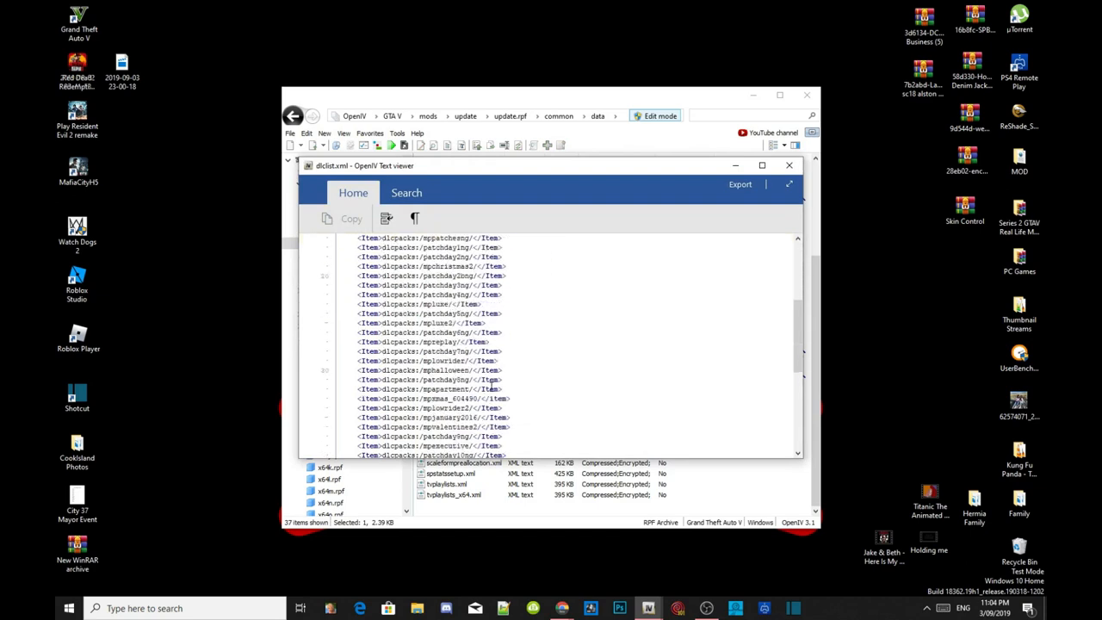
{"action": "scroll", "scroll_direction": "down", "scroll_amount": 3}
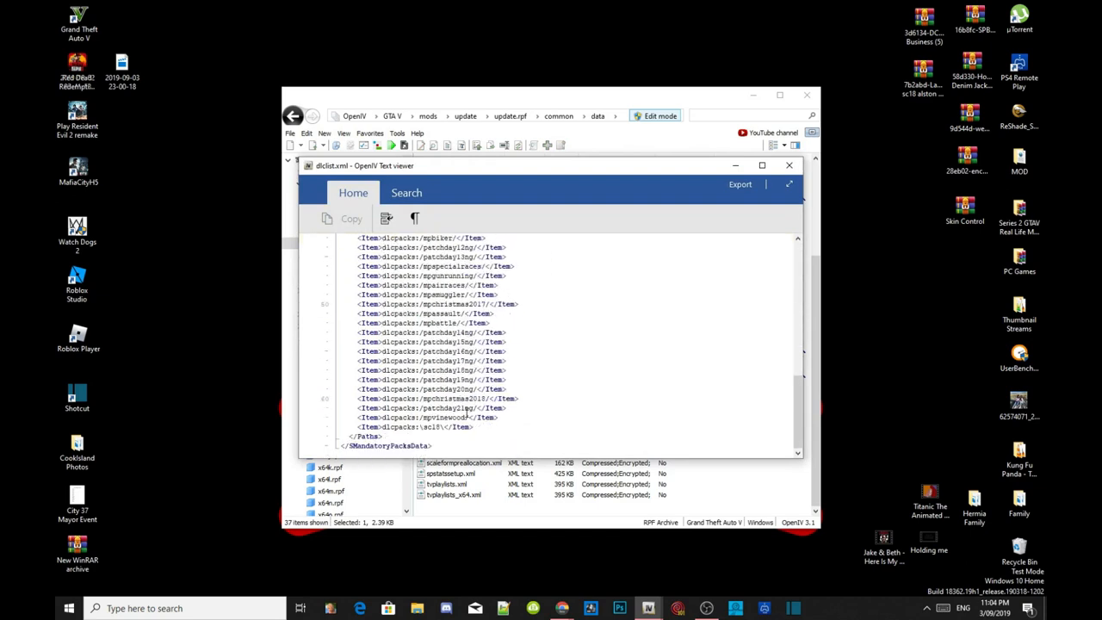
{"action": "mouse_move", "coordinate": [782, 286]}
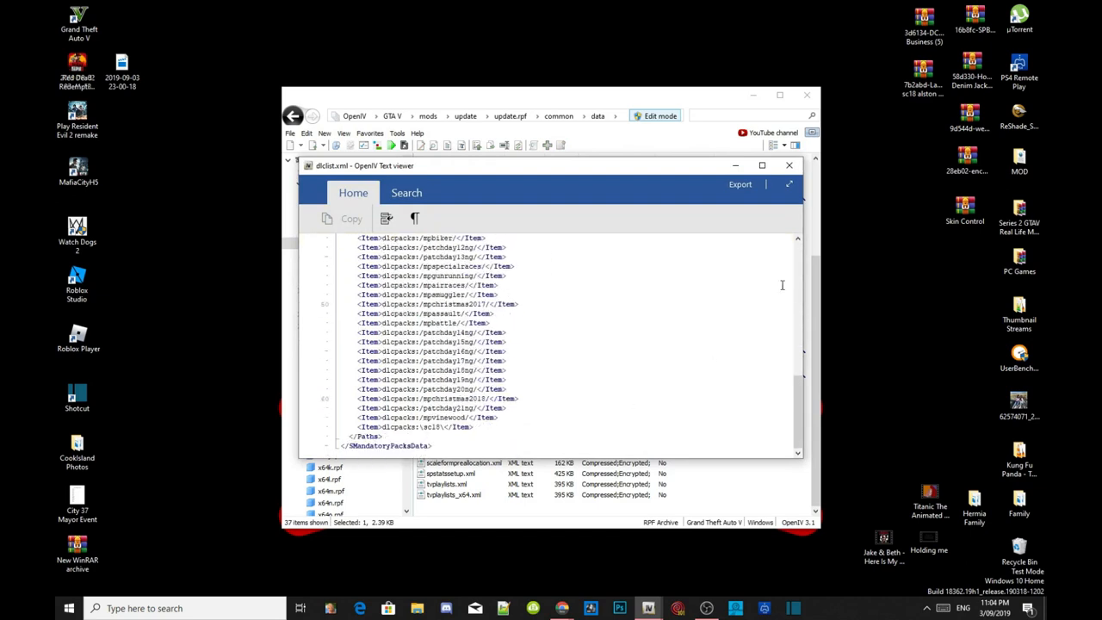
{"action": "left_click", "coordinate": [789, 166]}
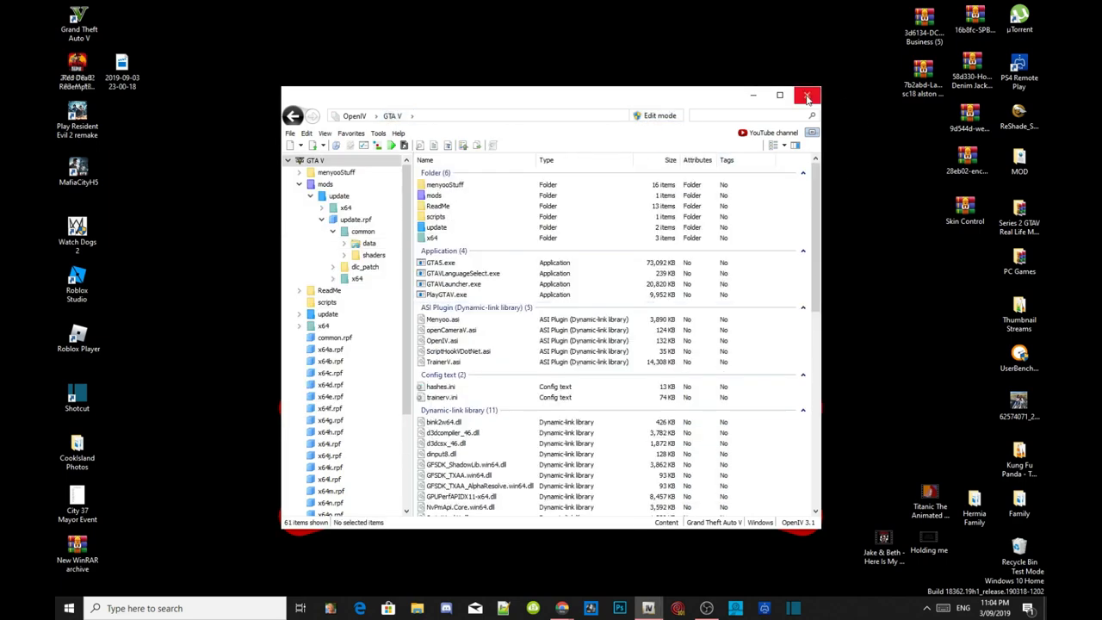
{"action": "left_click", "coordinate": [806, 95]}
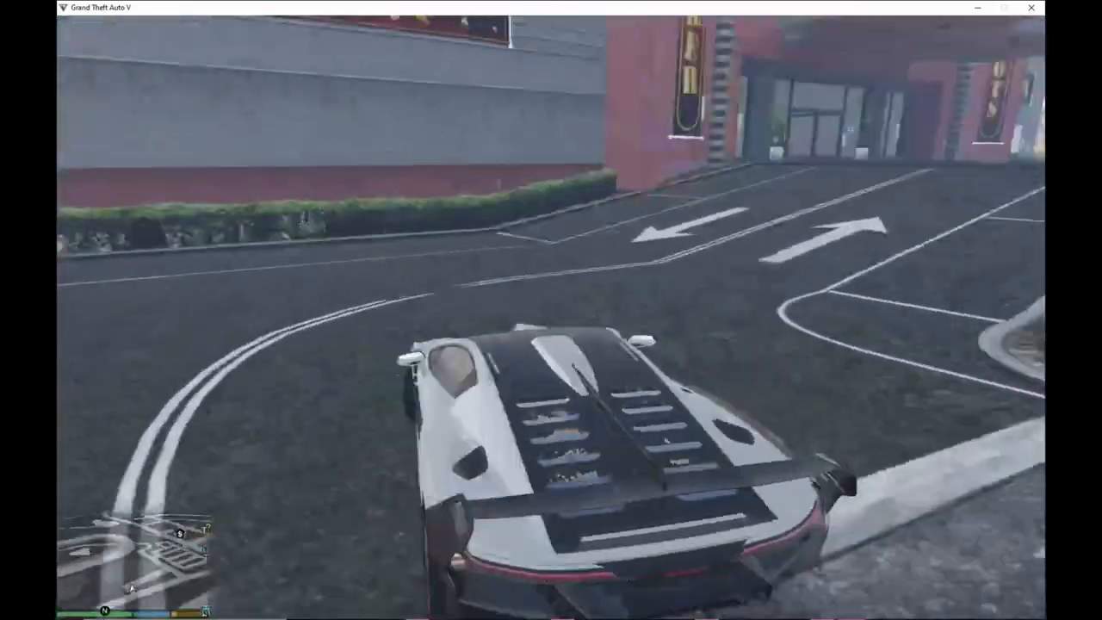
Drive the Lamborghini SC18 out of the parking lot onto the city streets with W.
{"action": "key", "text": "w"}
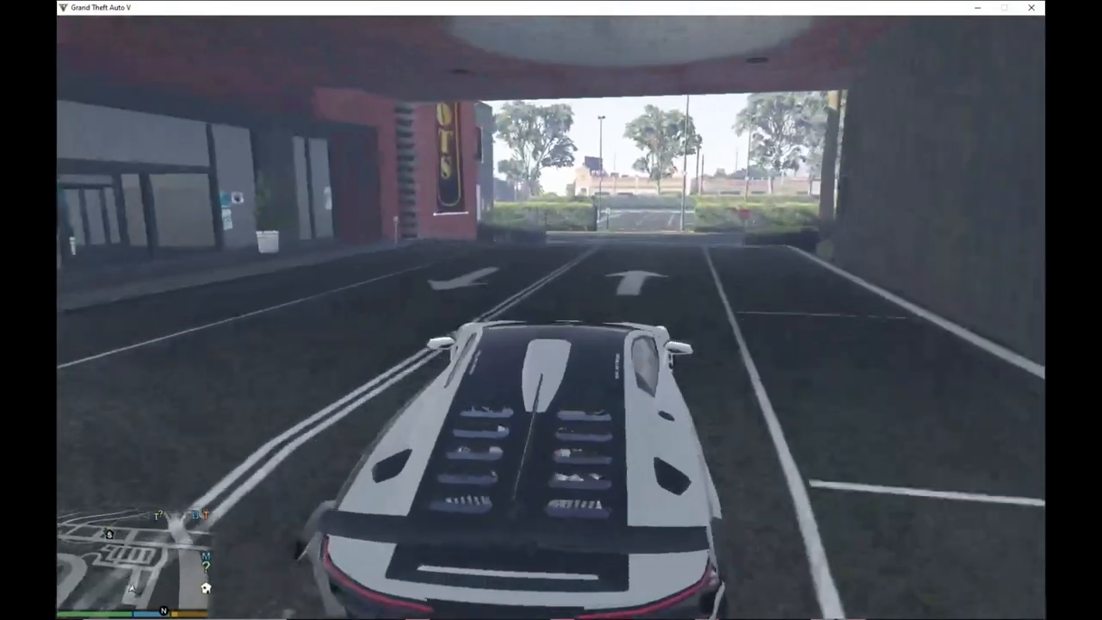
{"action": "key", "text": "w"}
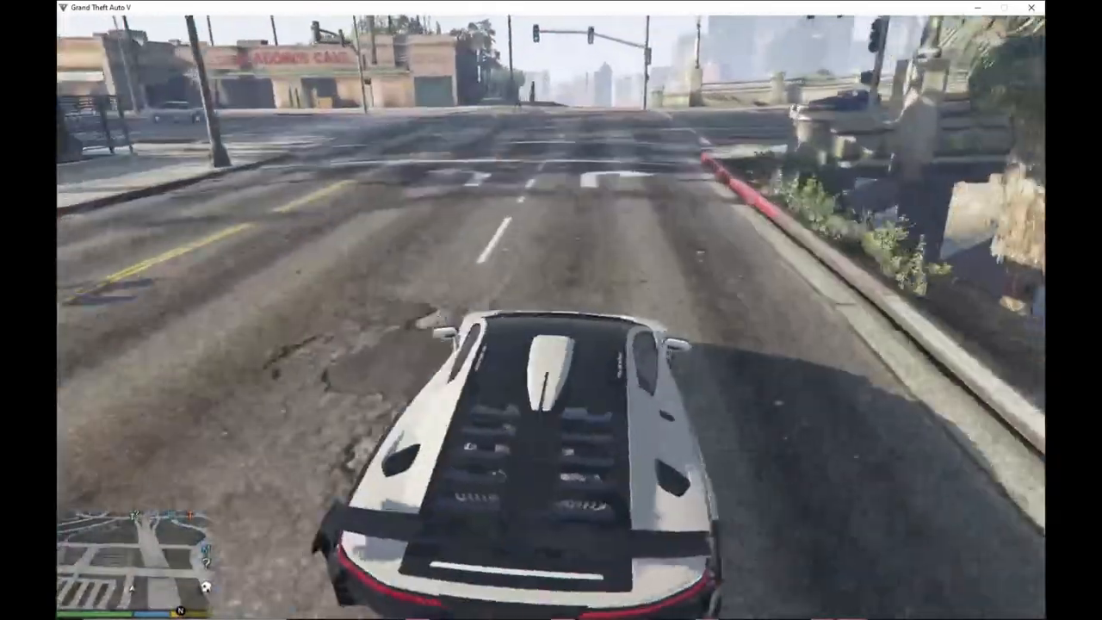
{"action": "key", "text": "w"}
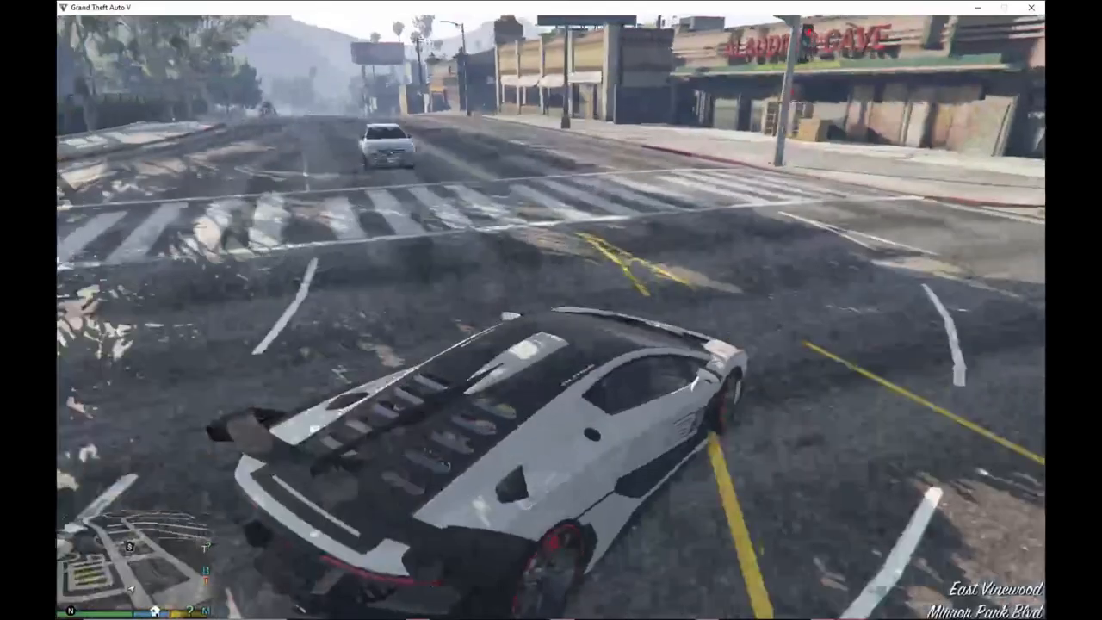